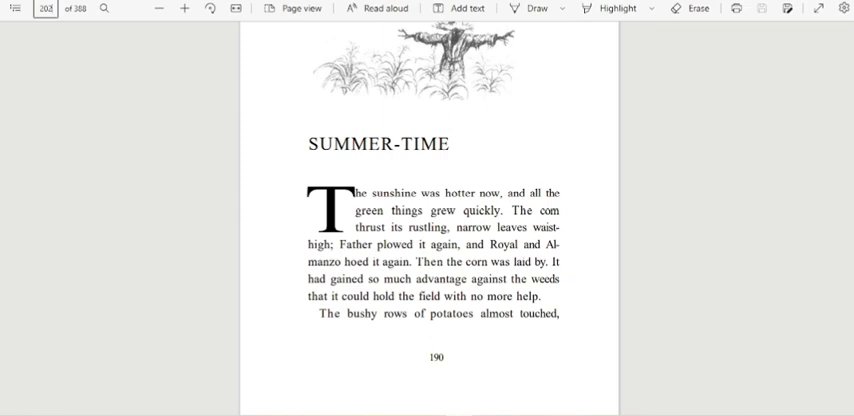
scroll("down", 3)
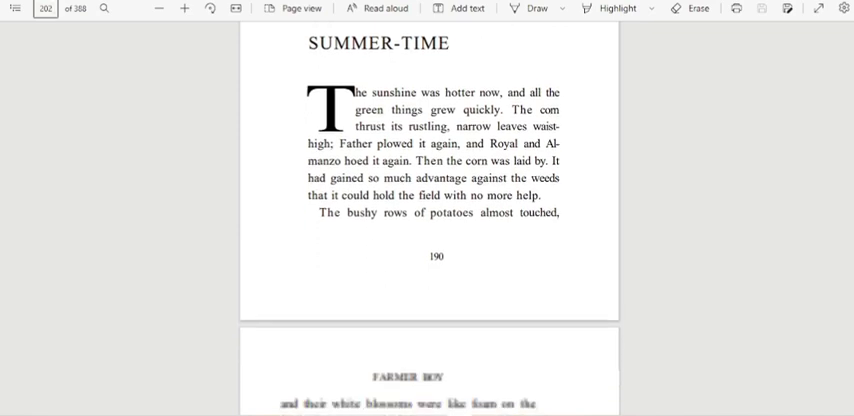
scroll("down", 3)
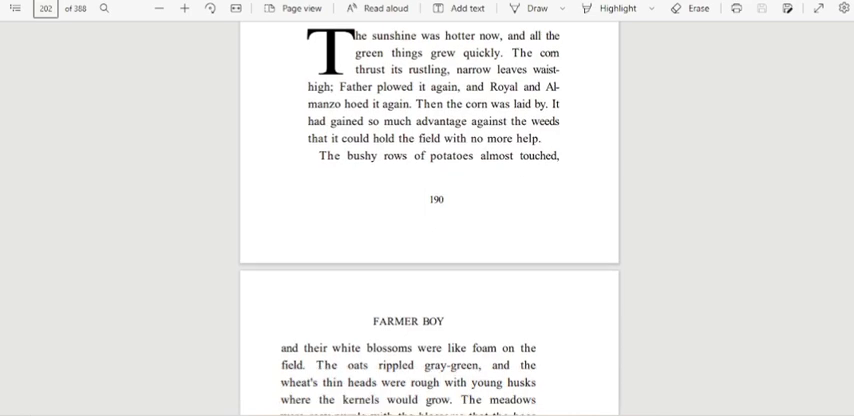
scroll("down", 3)
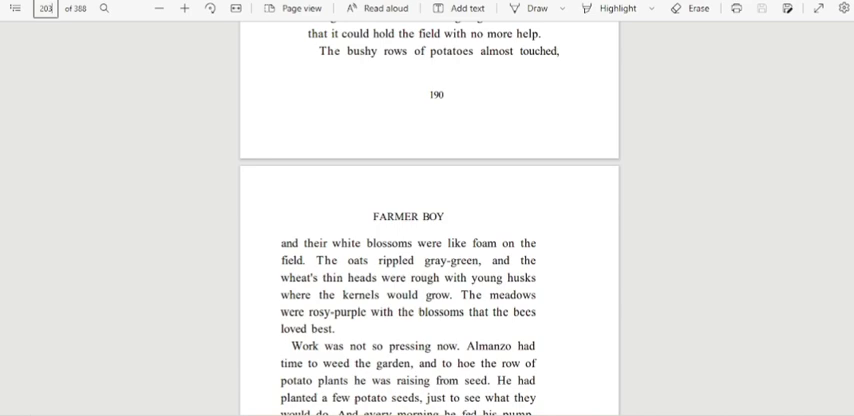
scroll("down", 3)
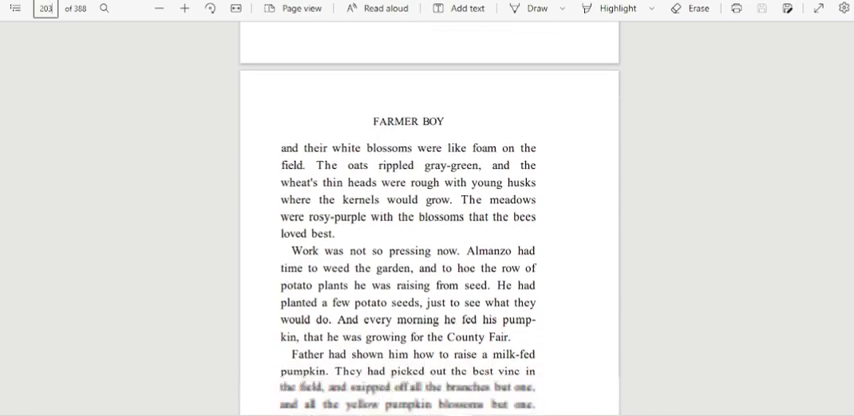
scroll("down", 3)
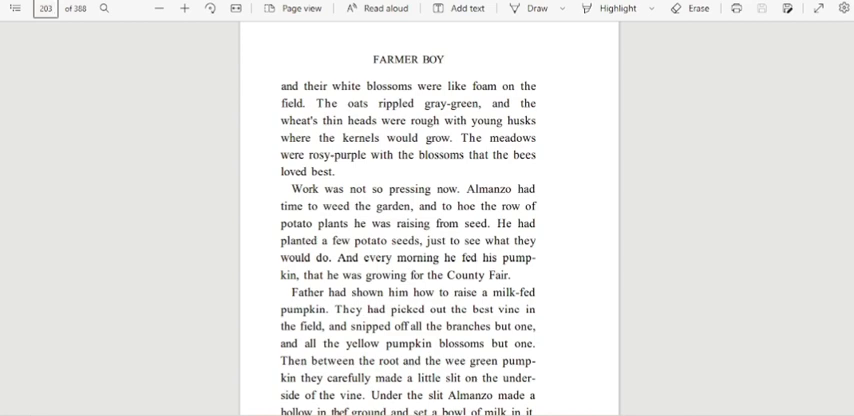
scroll("down", 3)
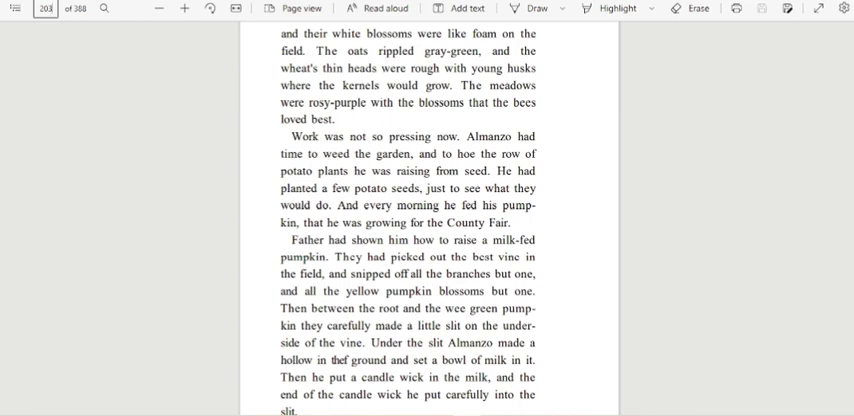
scroll("down", 3)
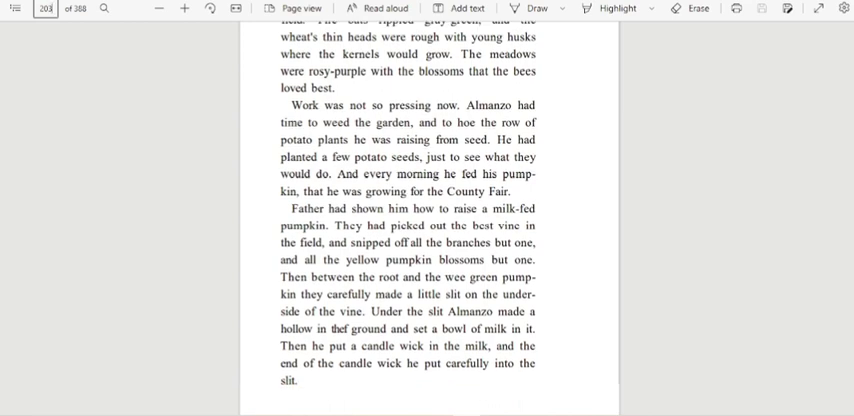
scroll("down", 3)
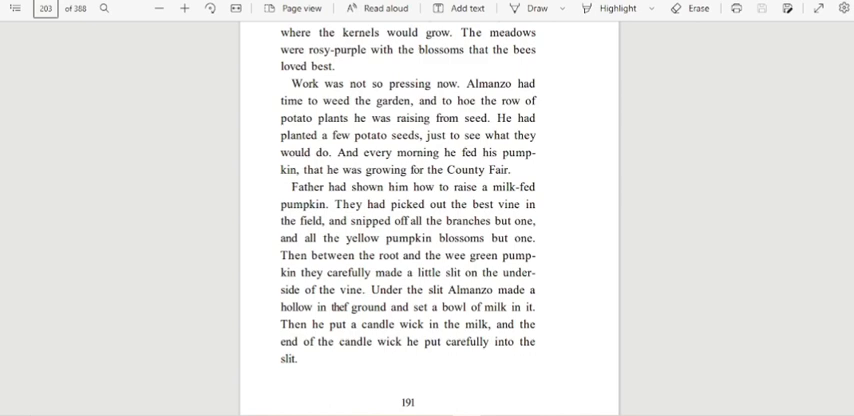
scroll("down", 3)
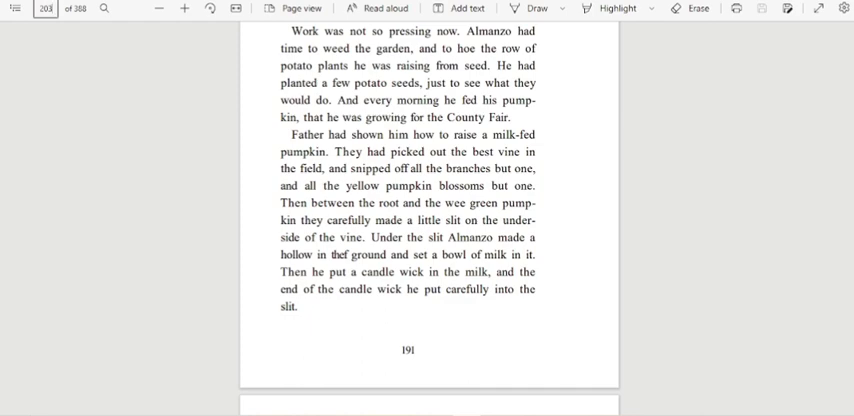
scroll("down", 3)
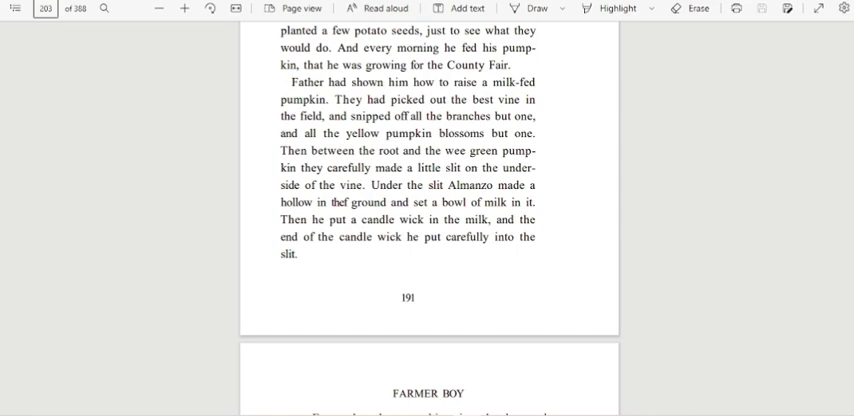
scroll("down", 3)
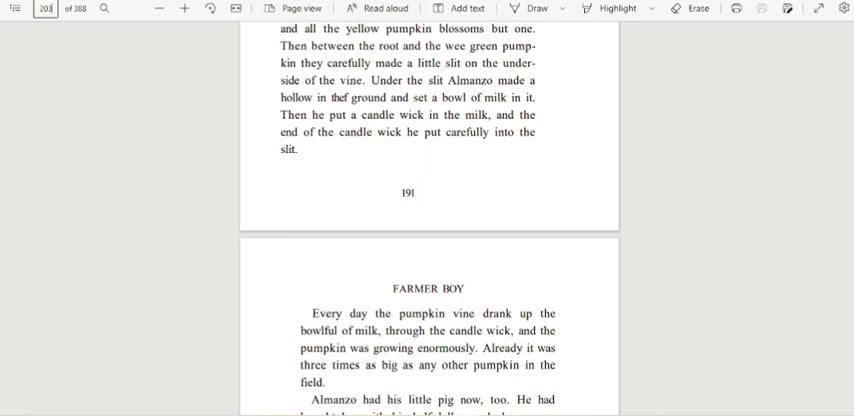
scroll("down", 3)
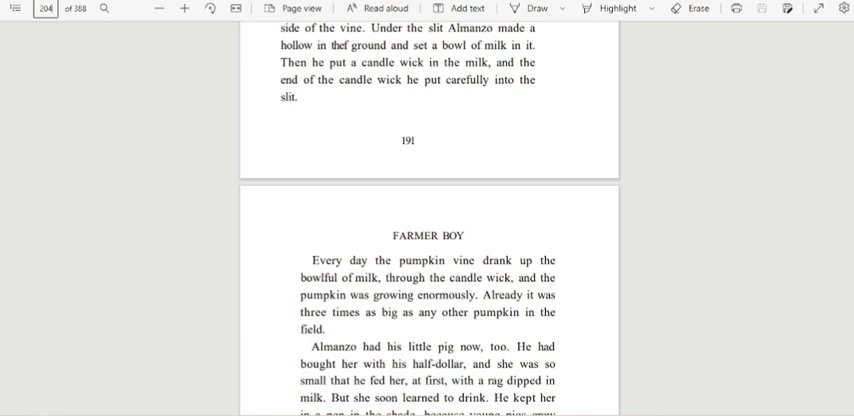
scroll("down", 3)
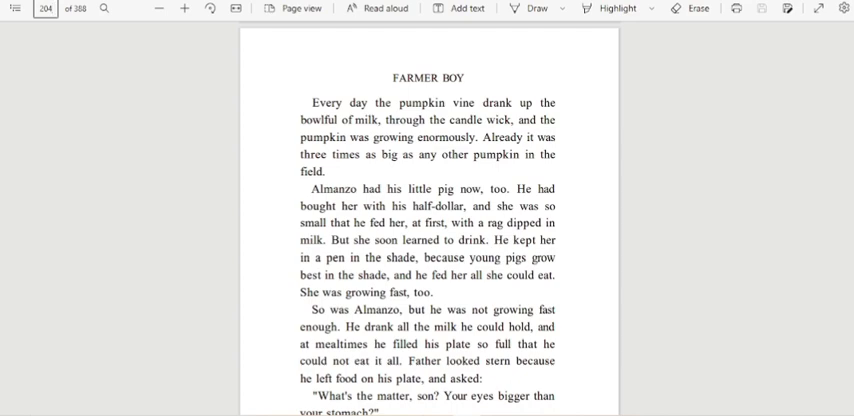
scroll("down", 3)
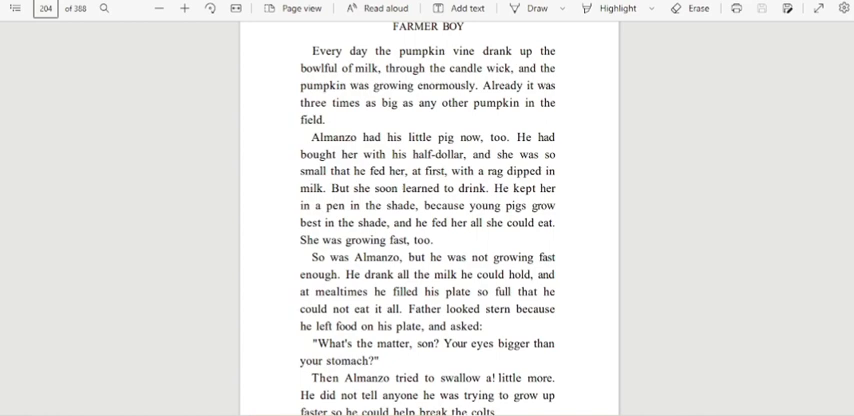
scroll("down", 3)
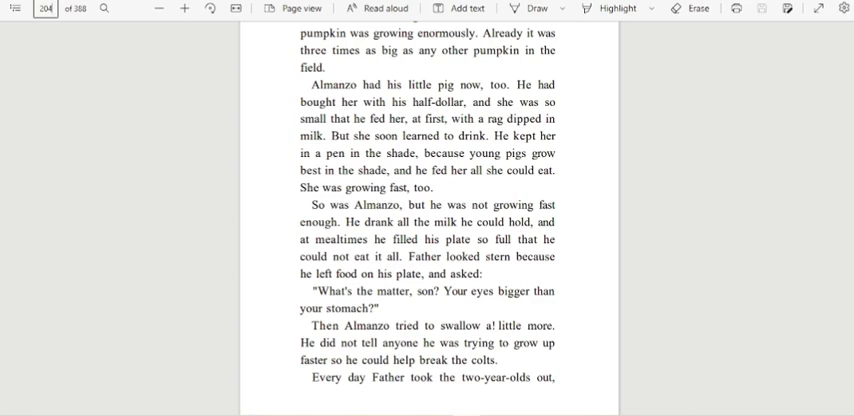
scroll("down", 3)
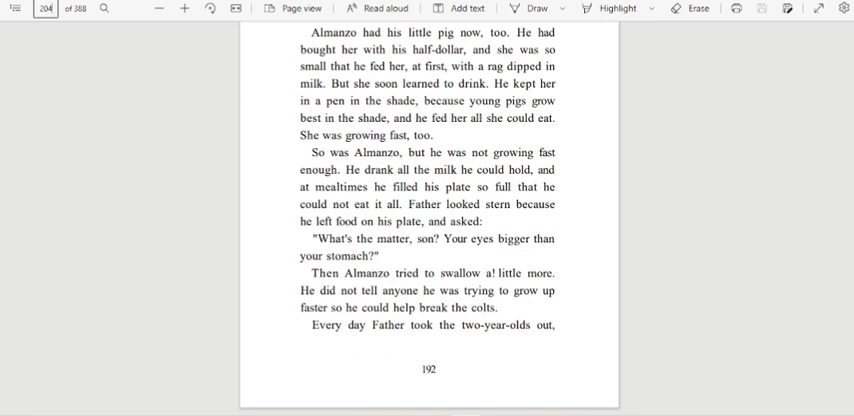
scroll("down", 3)
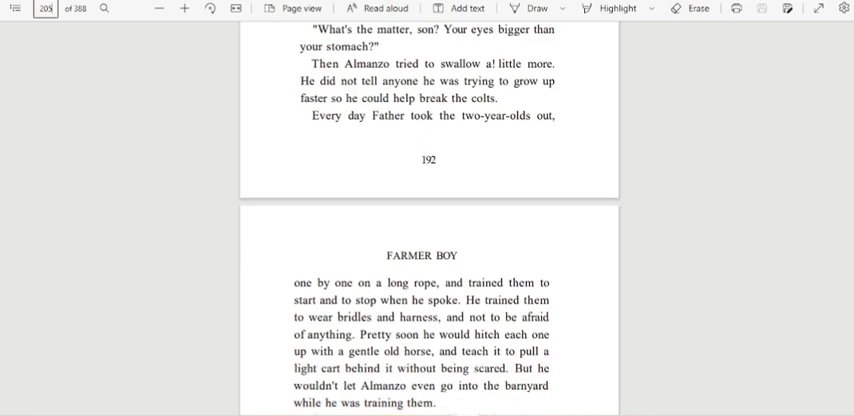
scroll("down", 3)
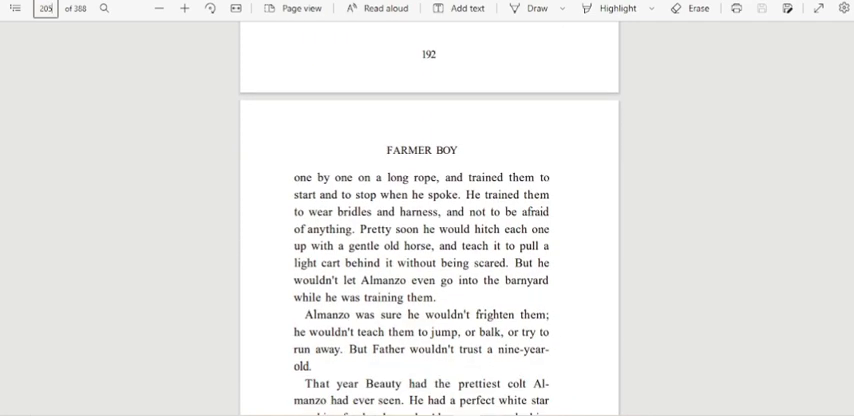
scroll("down", 3)
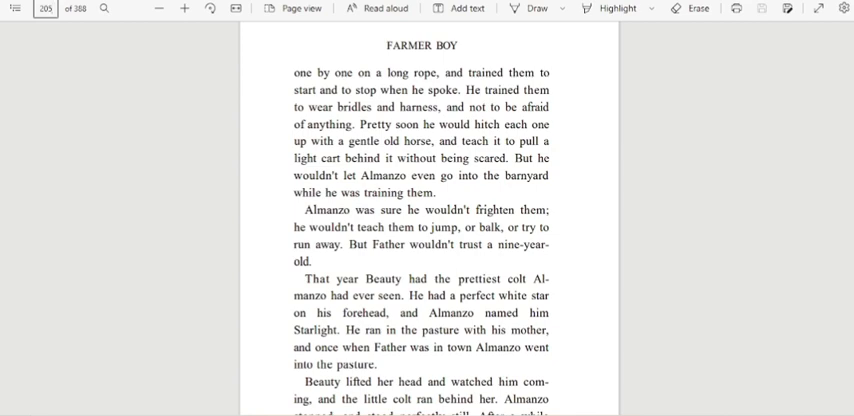
scroll("down", 3)
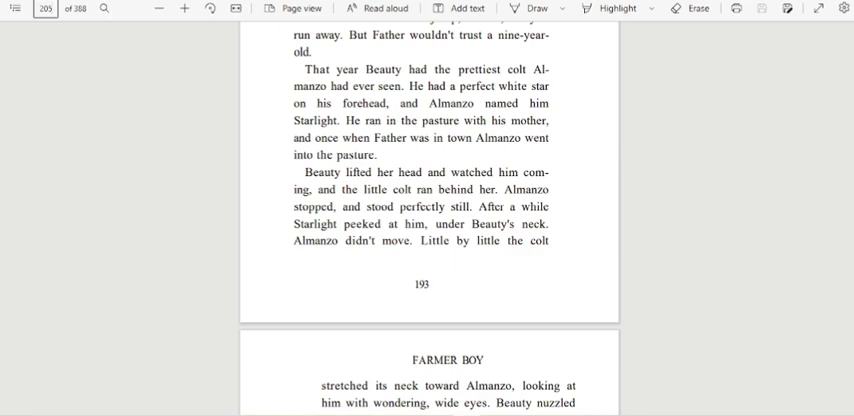
scroll("down", 3)
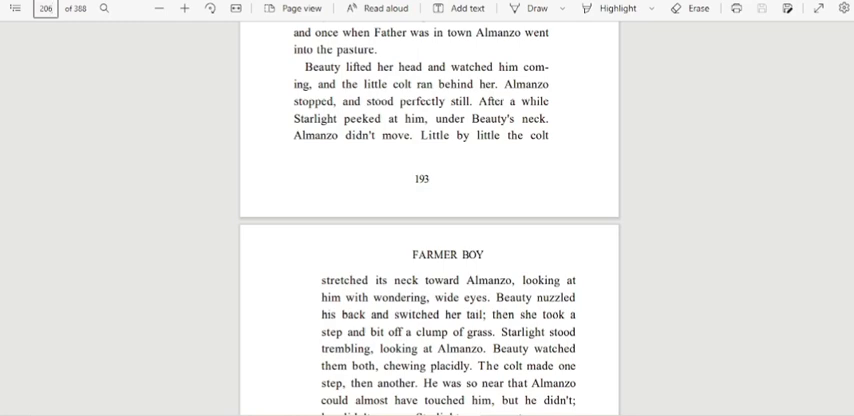
scroll("down", 3)
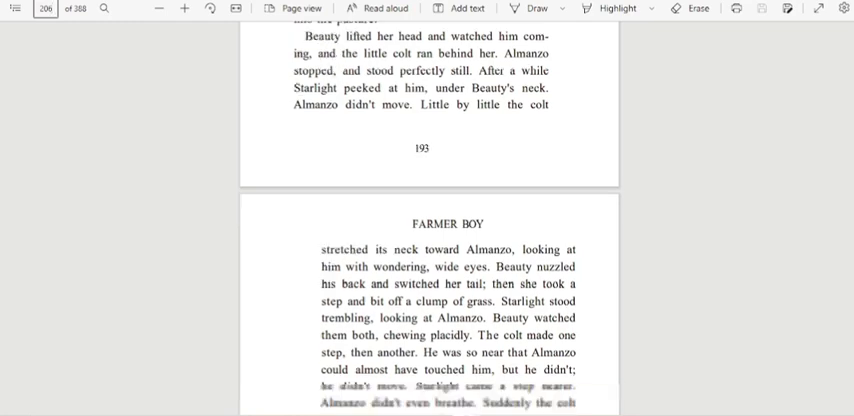
scroll("down", 3)
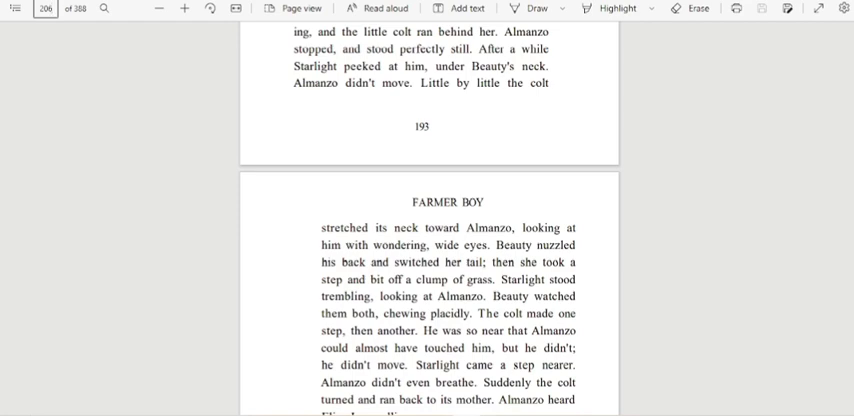
scroll("down", 3)
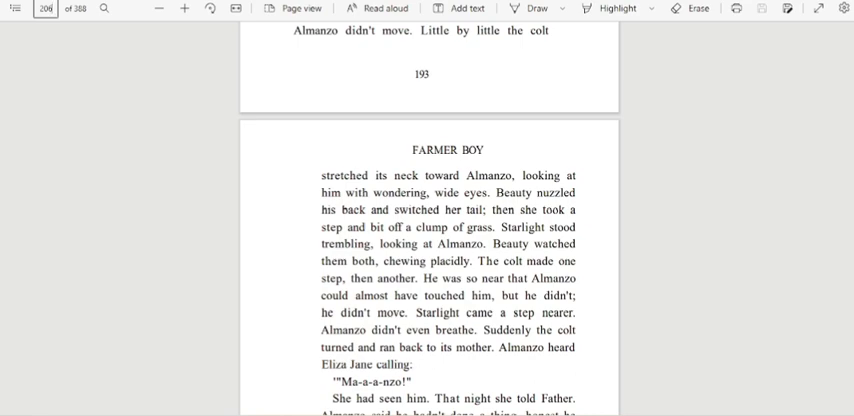
scroll("down", 3)
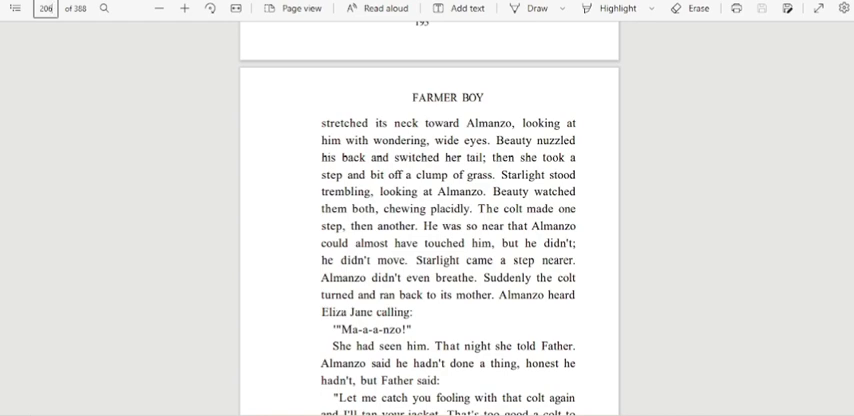
scroll("down", 3)
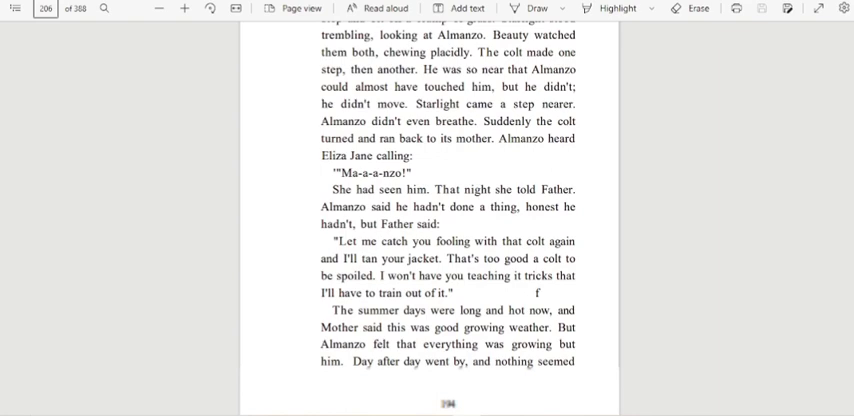
scroll("down", 3)
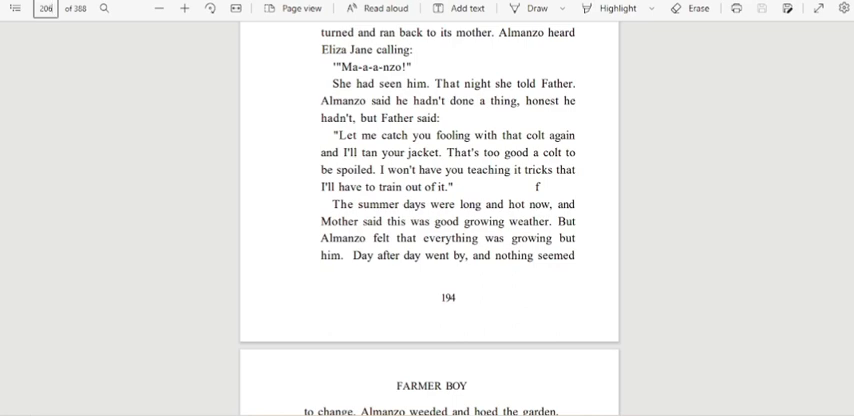
scroll("down", 3)
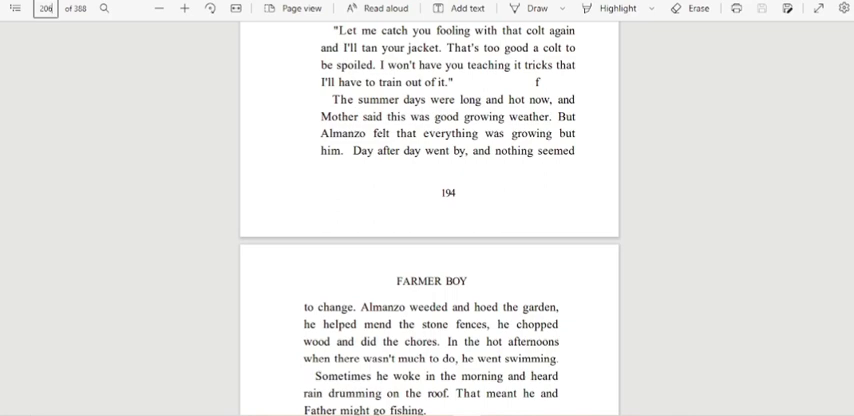
scroll("down", 3)
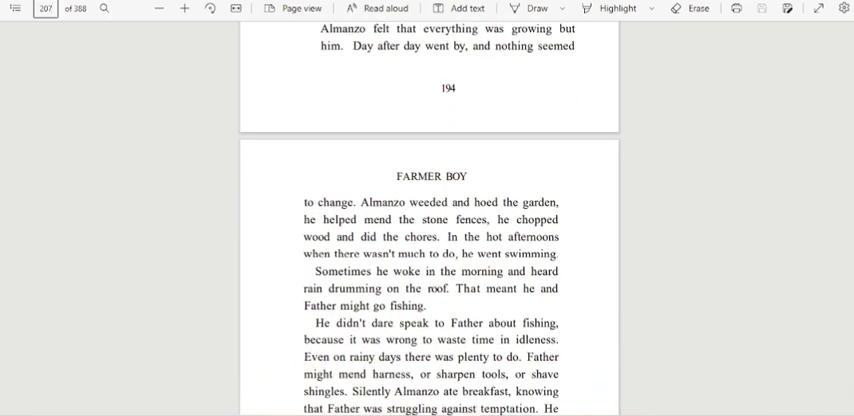
scroll("down", 3)
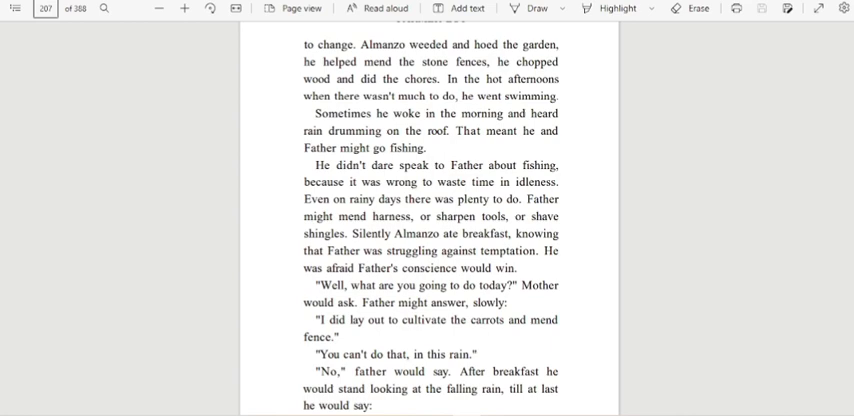
scroll("down", 3)
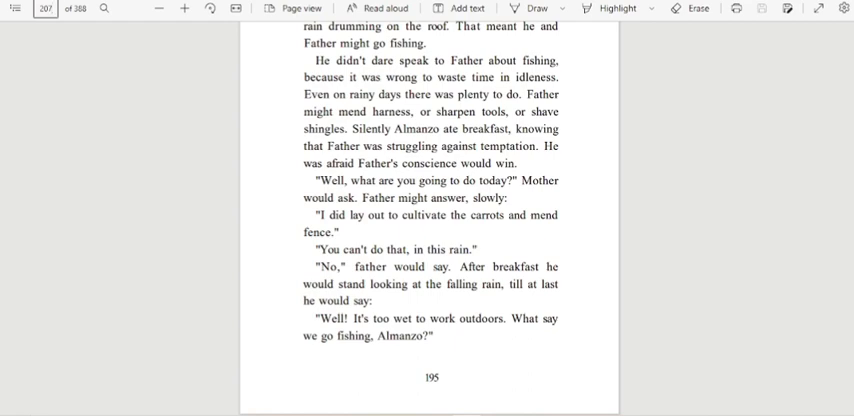
scroll("down", 3)
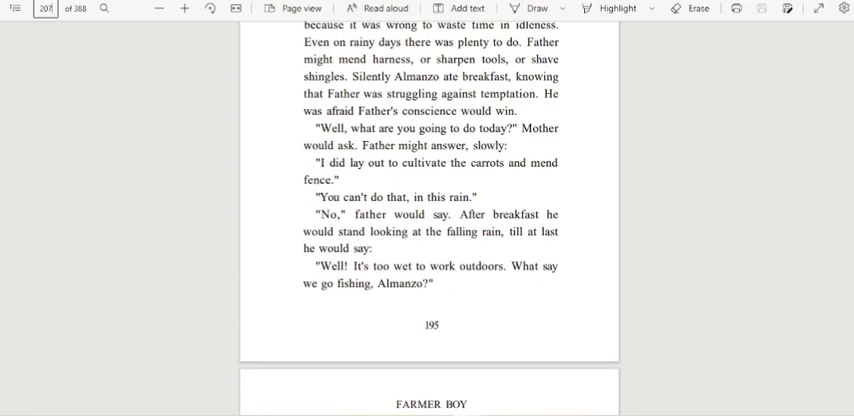
scroll("down", 3)
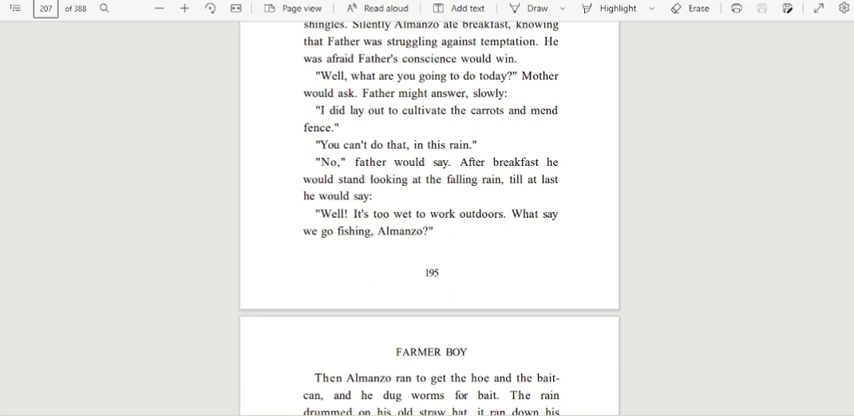
scroll("down", 3)
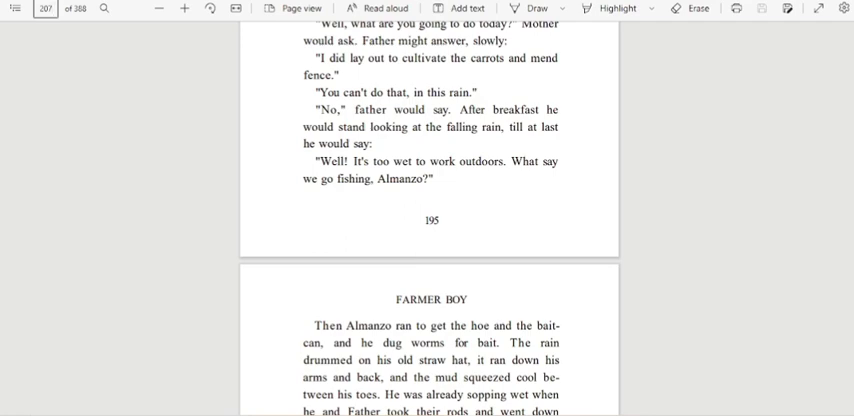
scroll("down", 3)
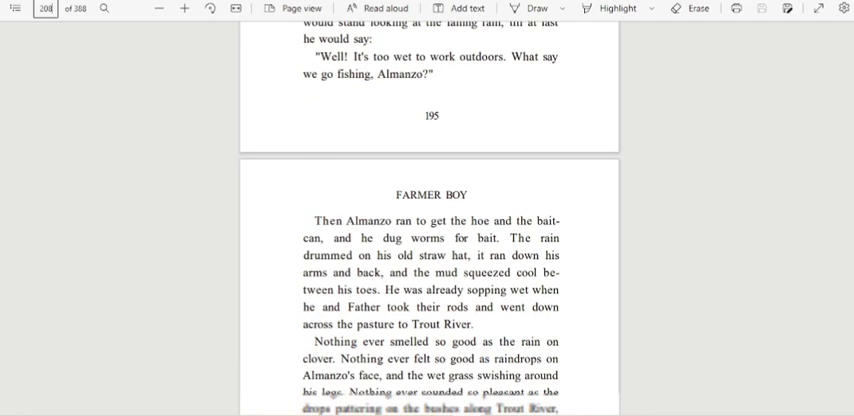
scroll("down", 3)
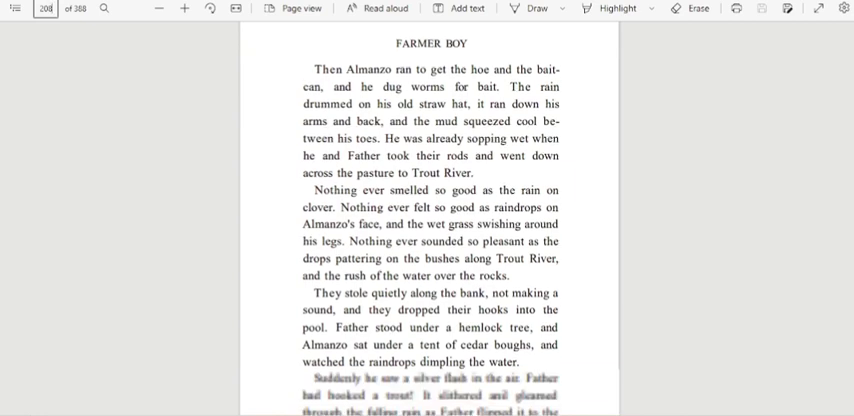
scroll("down", 3)
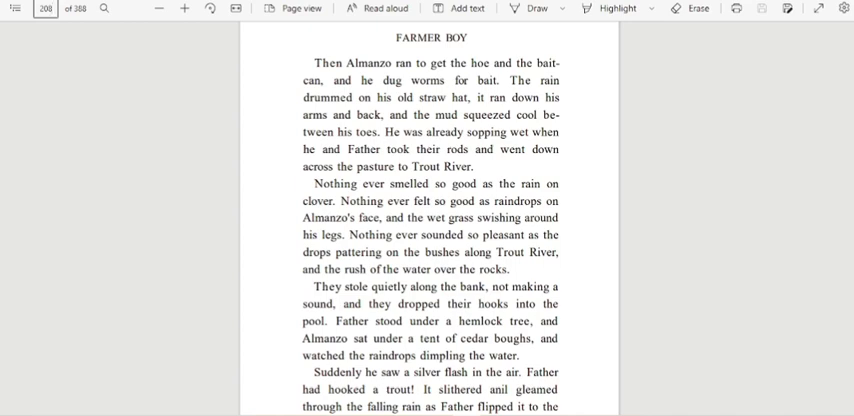
scroll("down", 3)
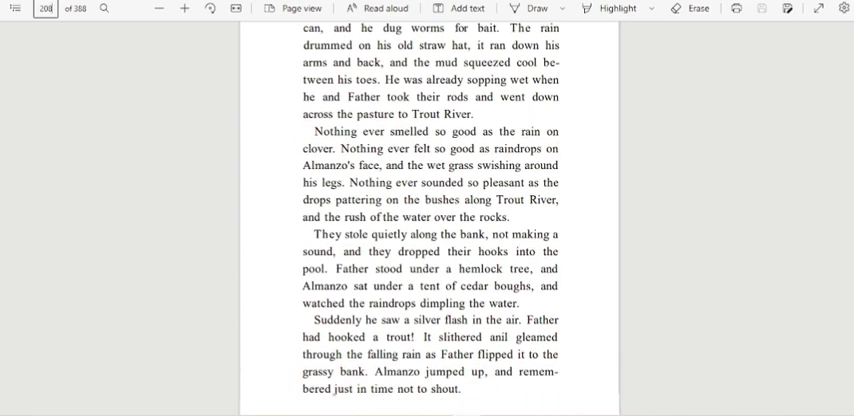
scroll("down", 3)
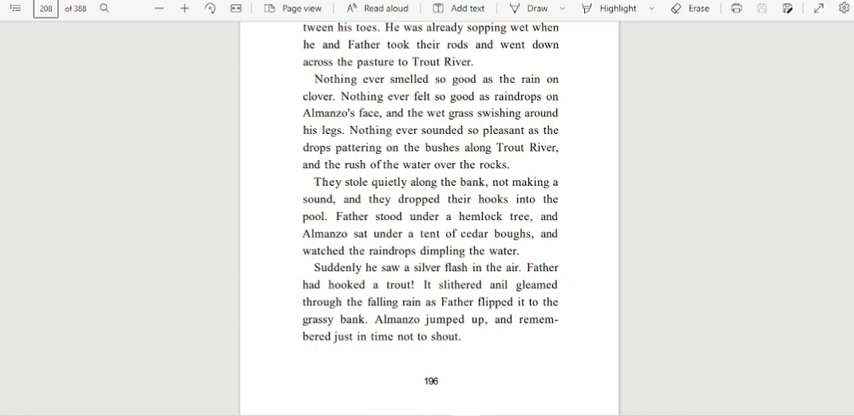
scroll("down", 3)
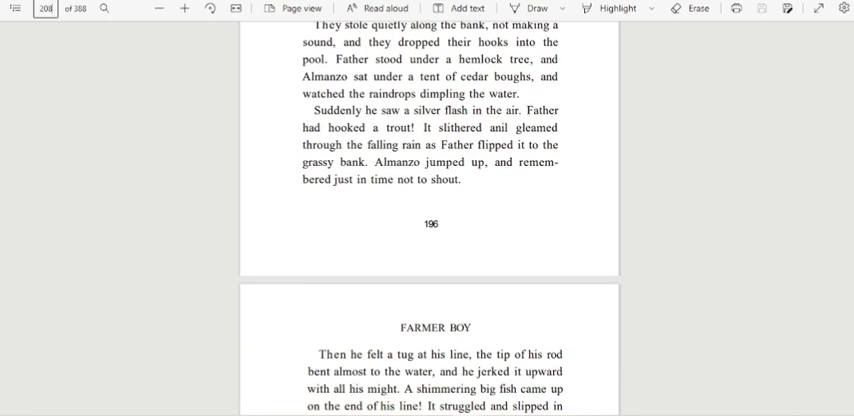
scroll("down", 3)
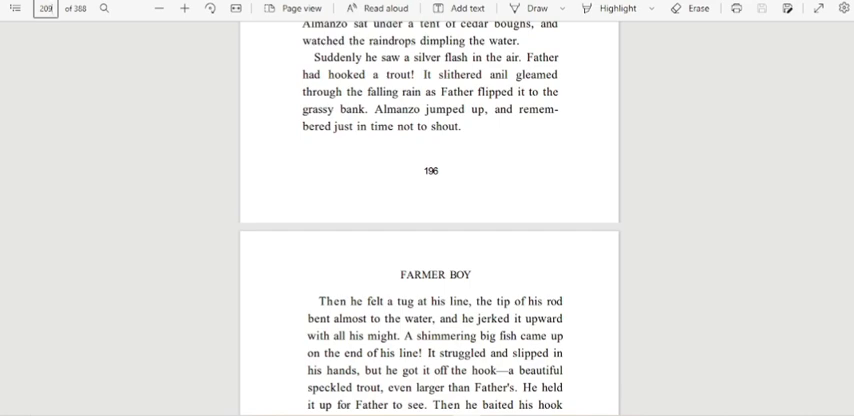
scroll("down", 3)
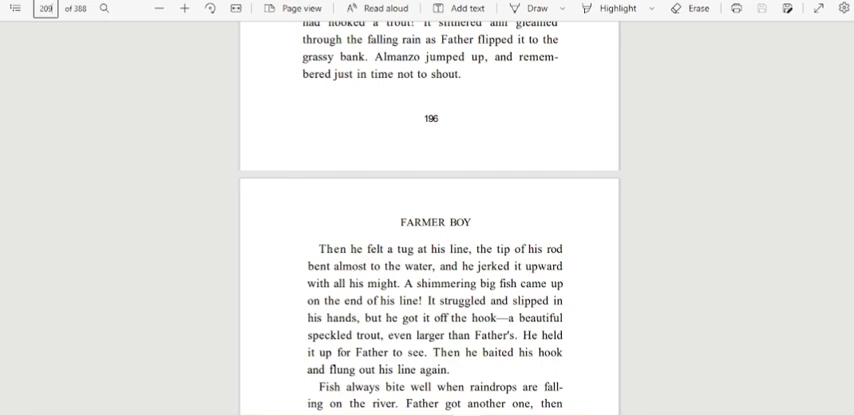
scroll("down", 3)
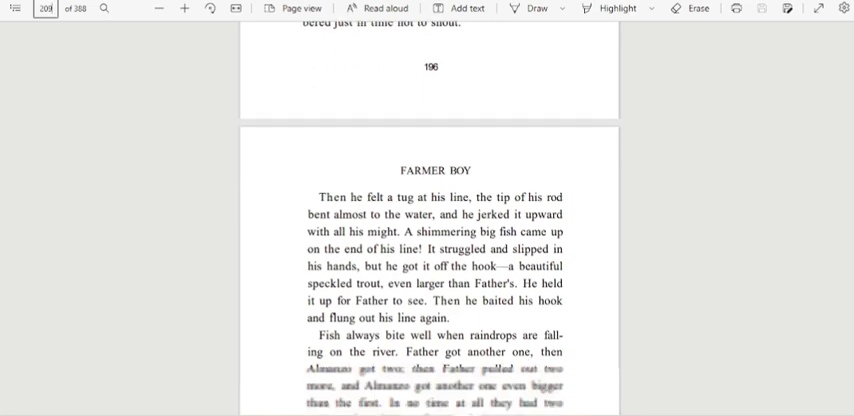
scroll("down", 3)
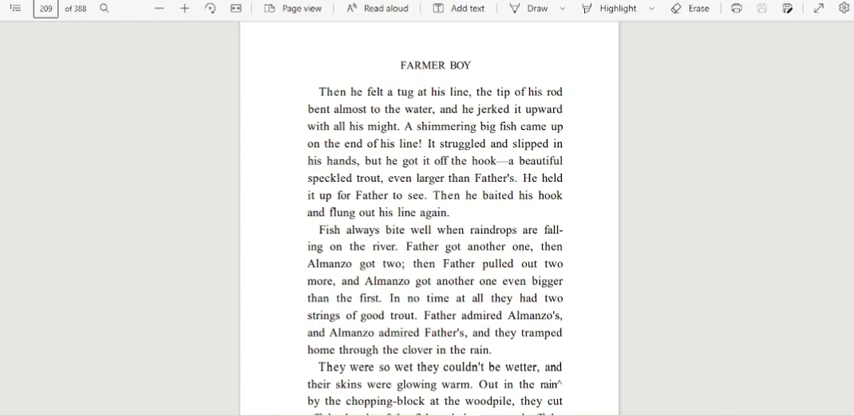
scroll("down", 3)
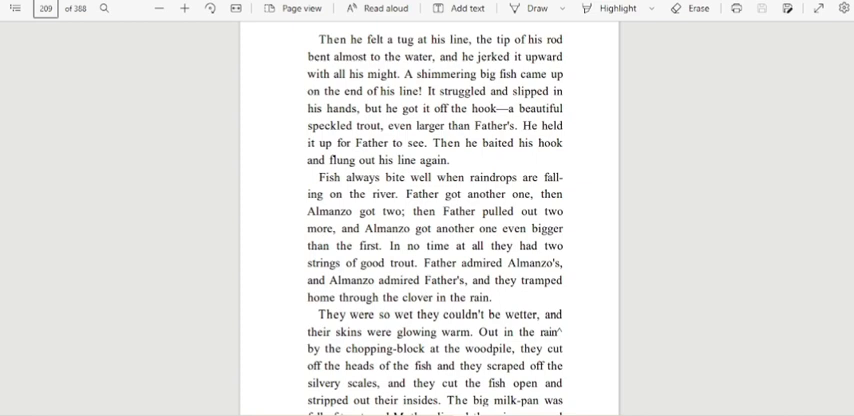
scroll("down", 3)
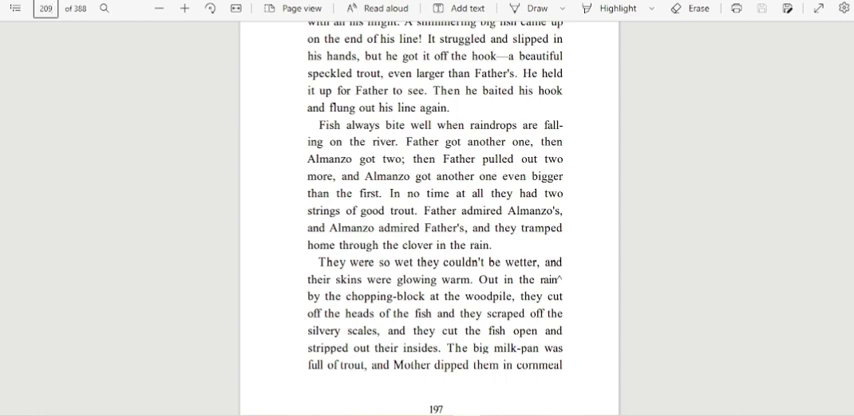
scroll("down", 3)
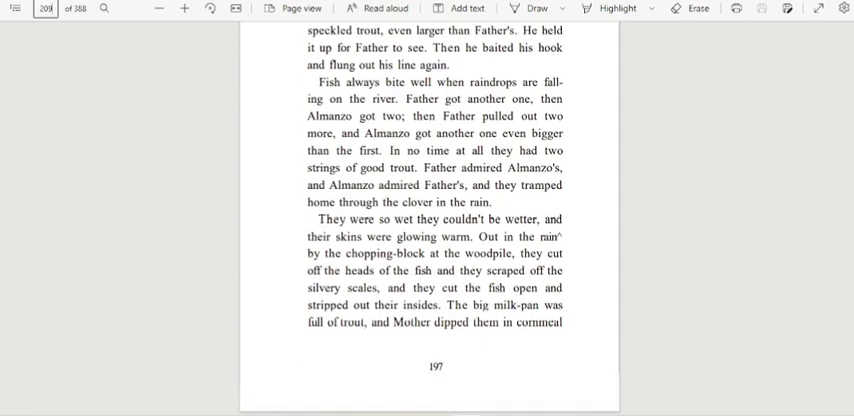
scroll("down", 3)
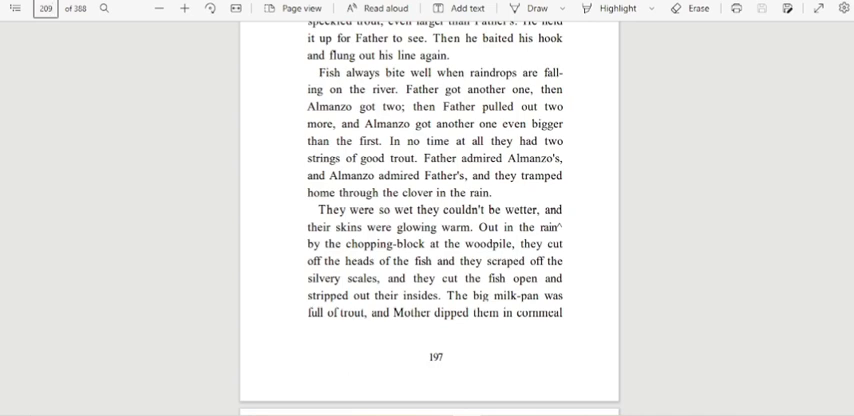
scroll("down", 3)
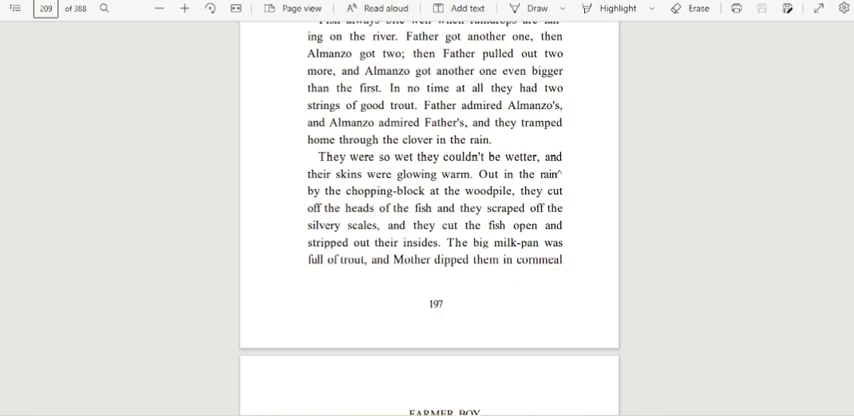
scroll("down", 3)
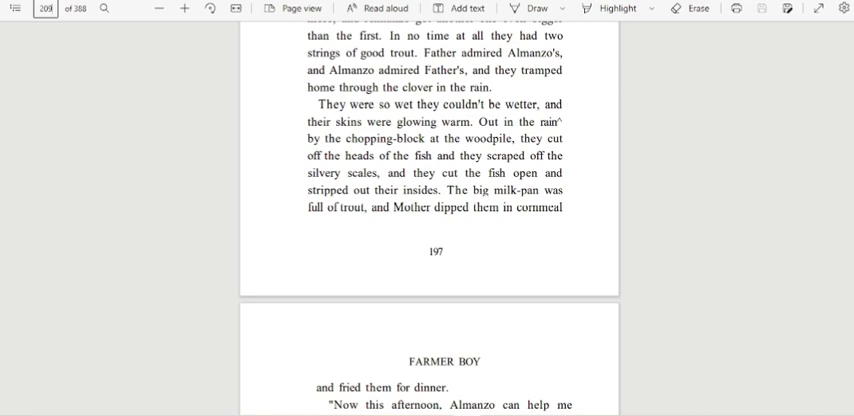
scroll("down", 3)
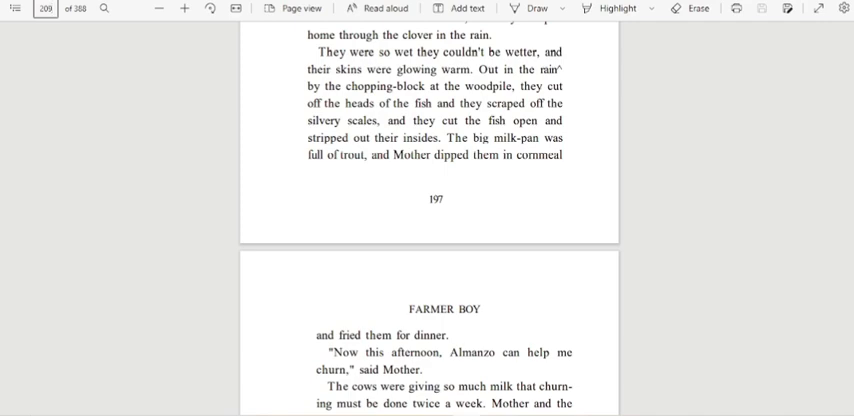
scroll("down", 3)
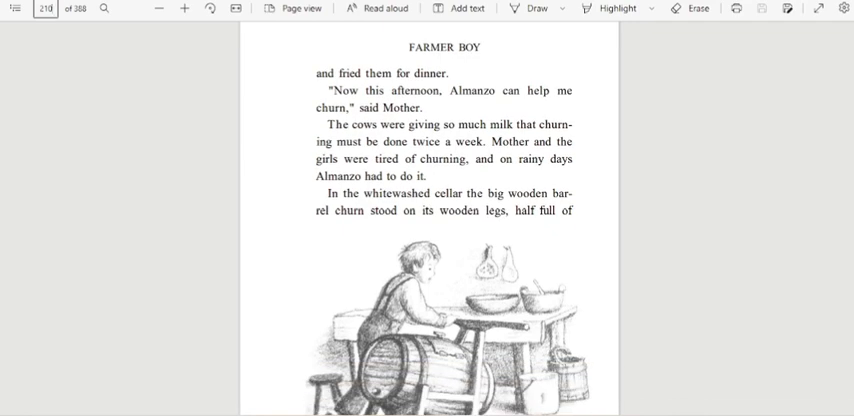
scroll("down", 3)
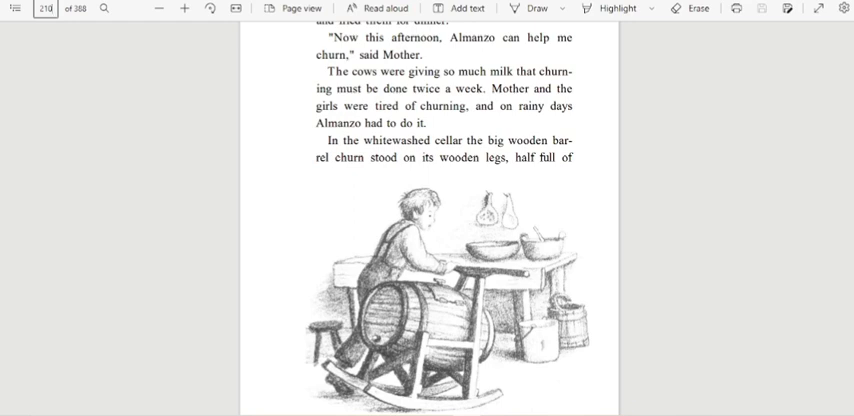
scroll("down", 3)
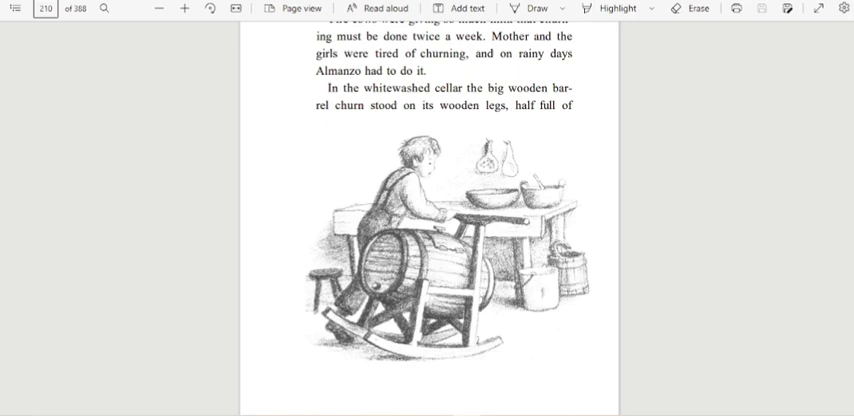
scroll("down", 3)
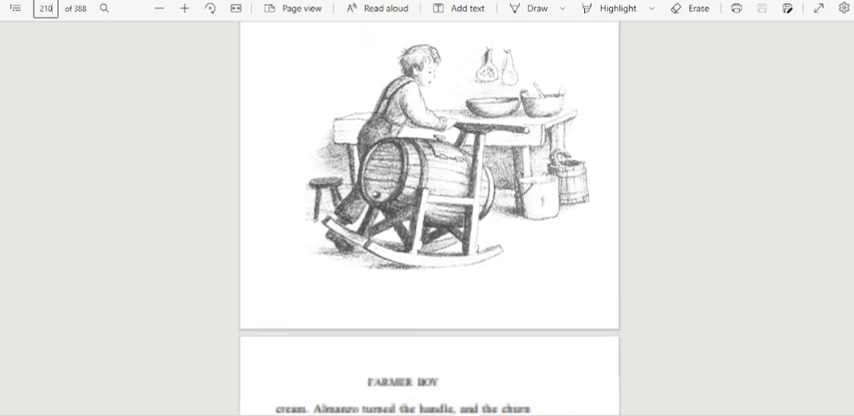
scroll("down", 3)
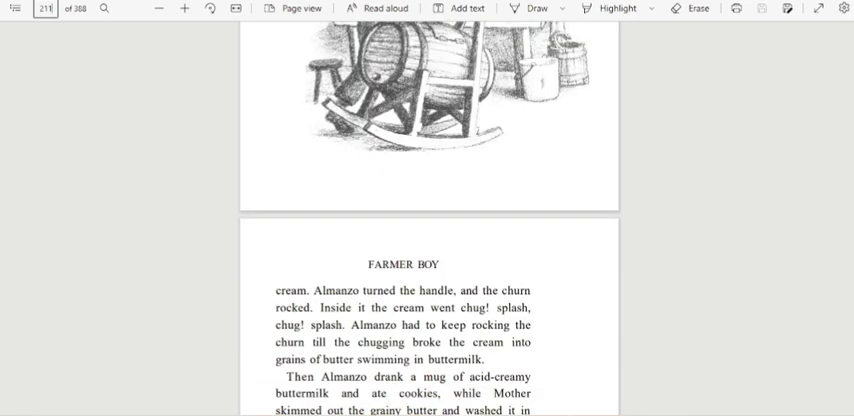
scroll("down", 3)
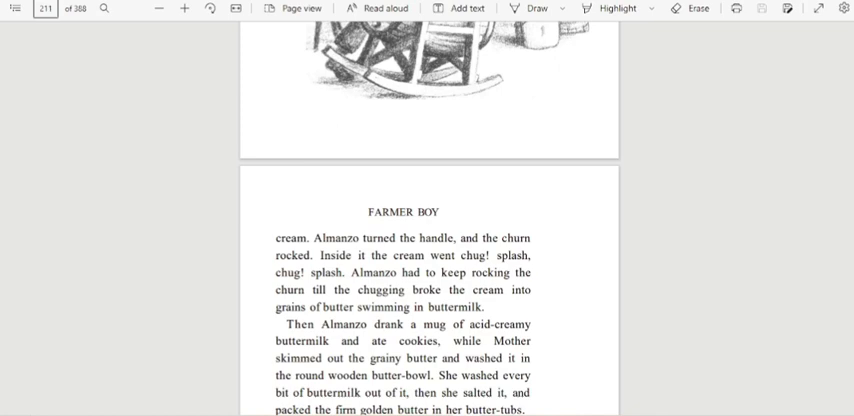
scroll("down", 3)
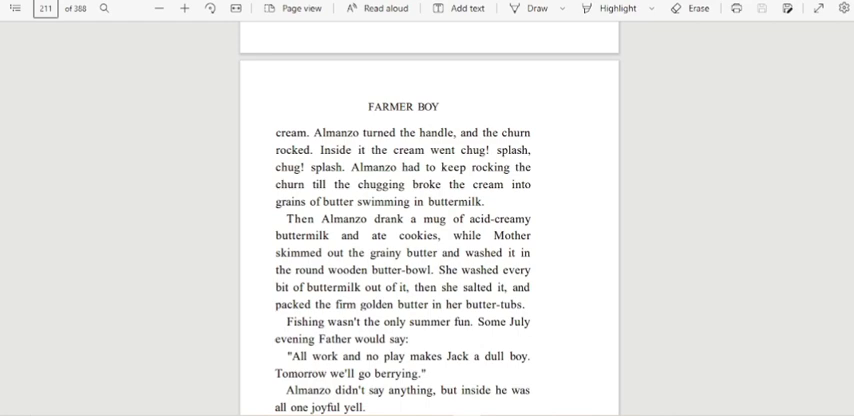
scroll("down", 3)
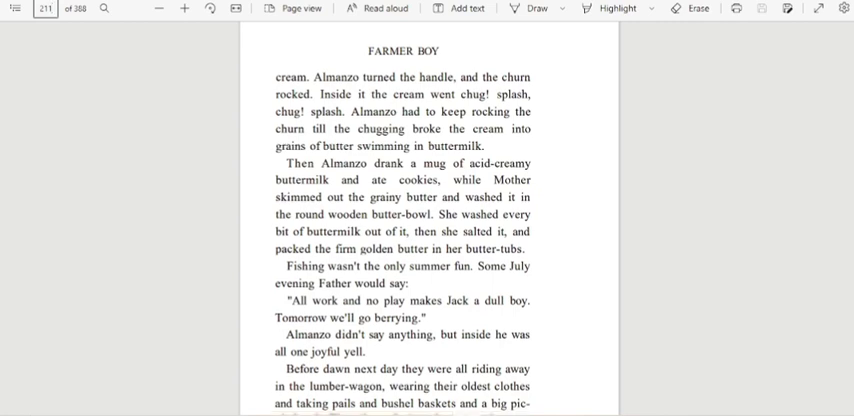
scroll("down", 3)
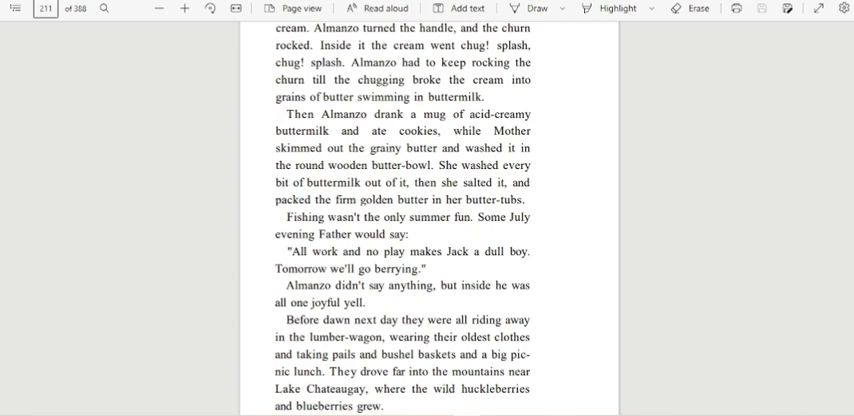
scroll("down", 3)
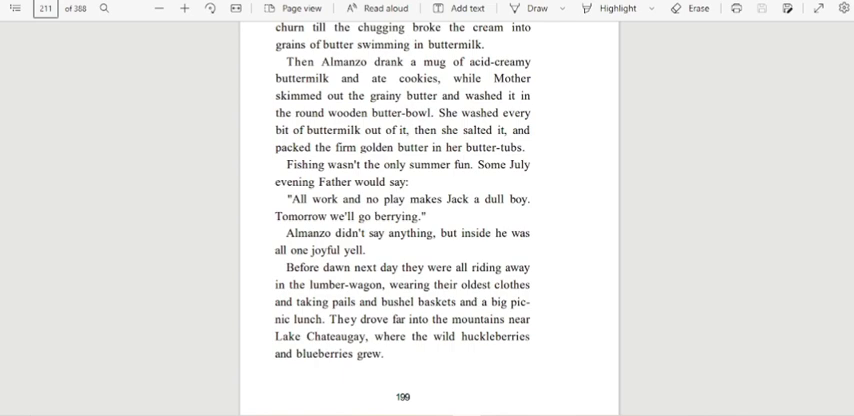
scroll("down", 3)
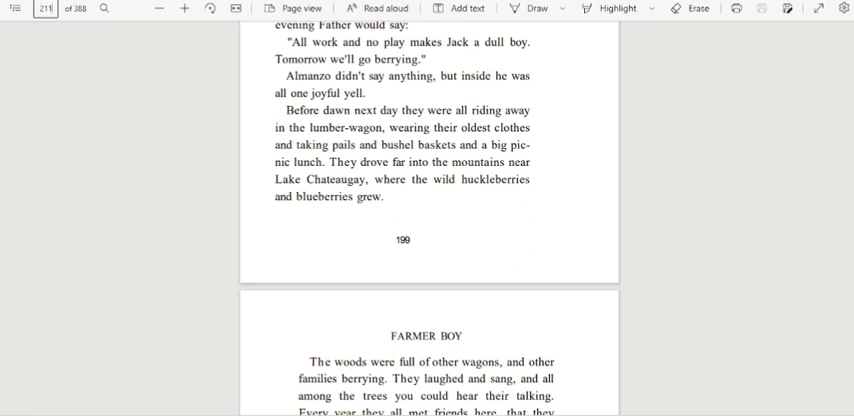
scroll("down", 3)
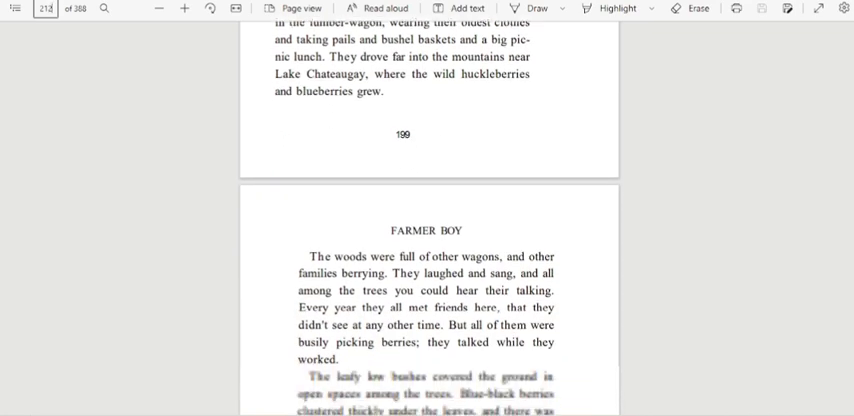
scroll("down", 3)
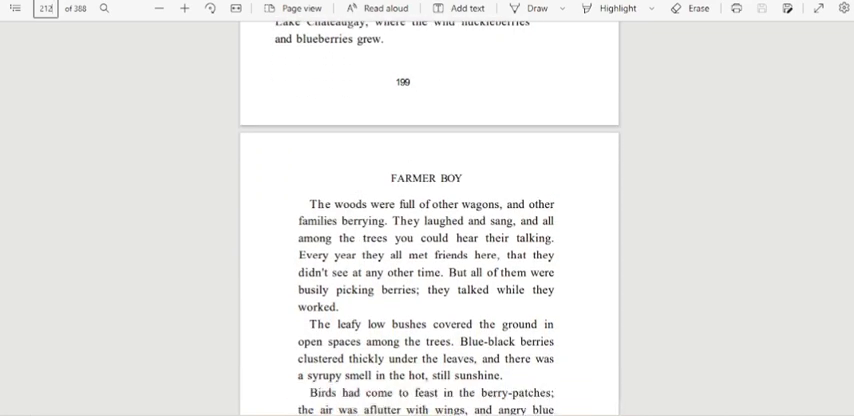
scroll("down", 3)
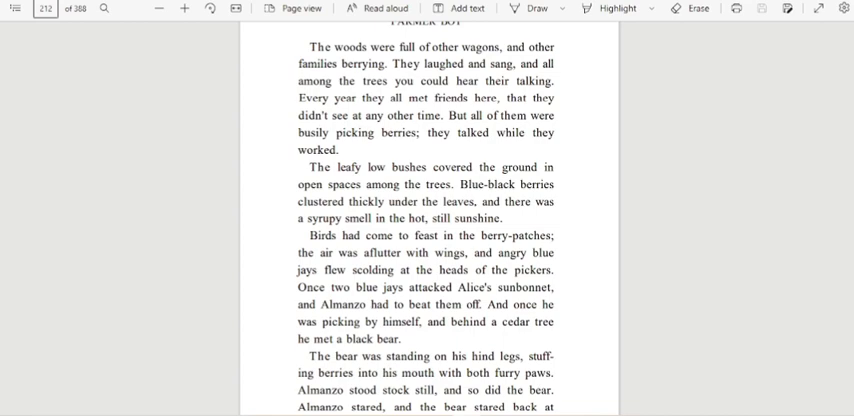
scroll("down", 3)
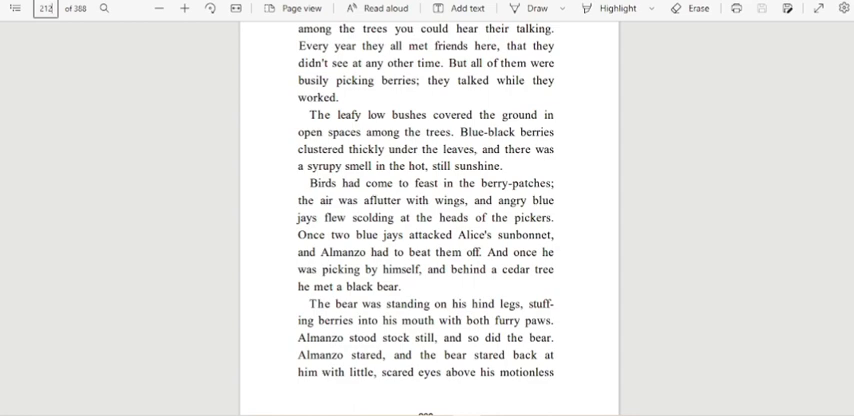
scroll("down", 3)
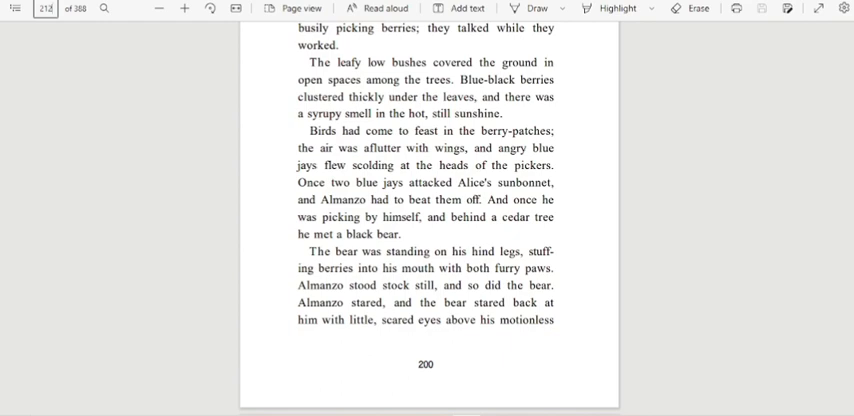
scroll("down", 3)
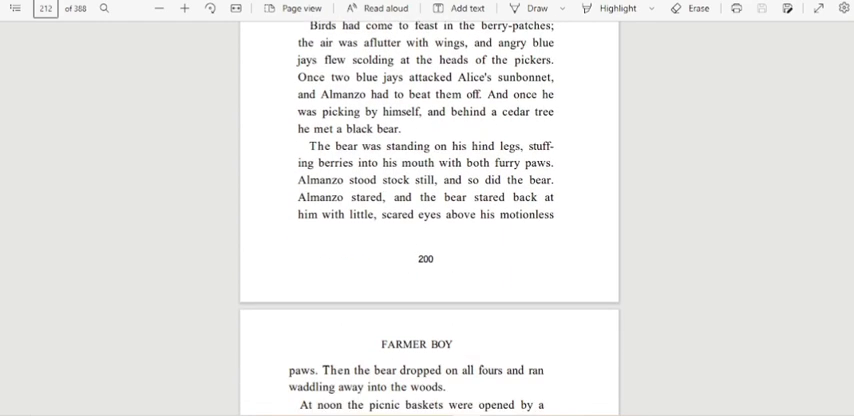
scroll("down", 3)
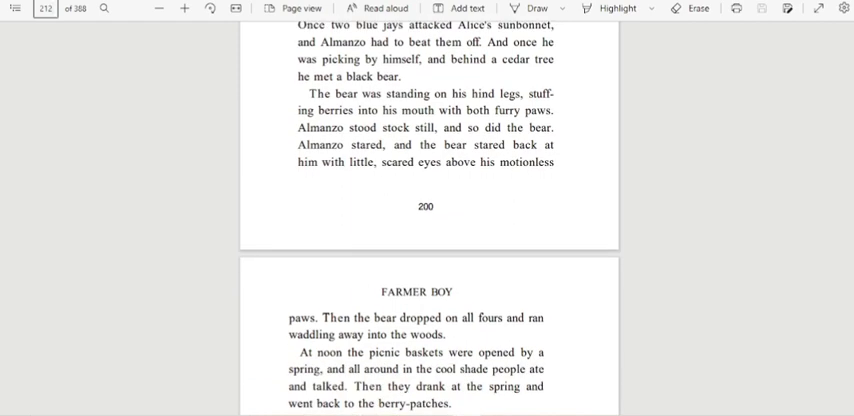
scroll("down", 3)
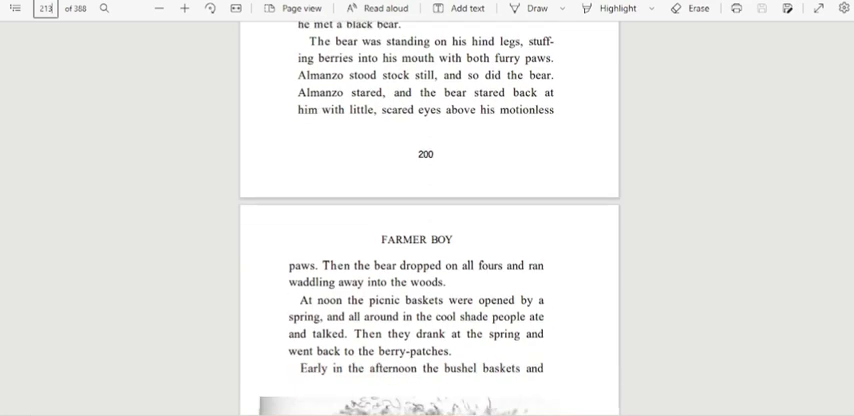
scroll("down", 3)
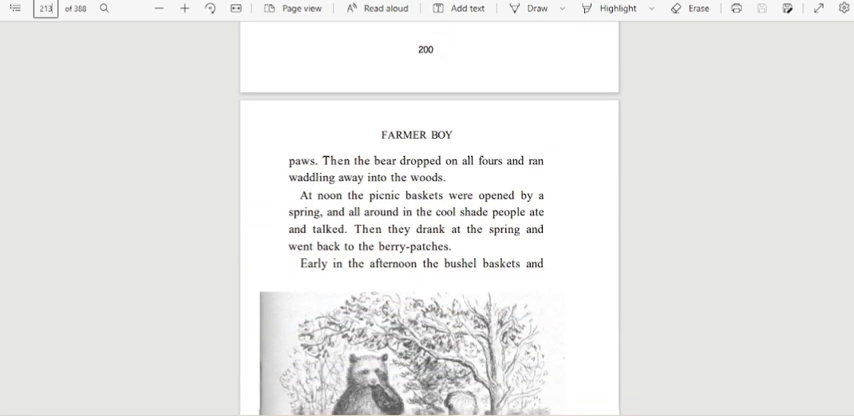
scroll("down", 3)
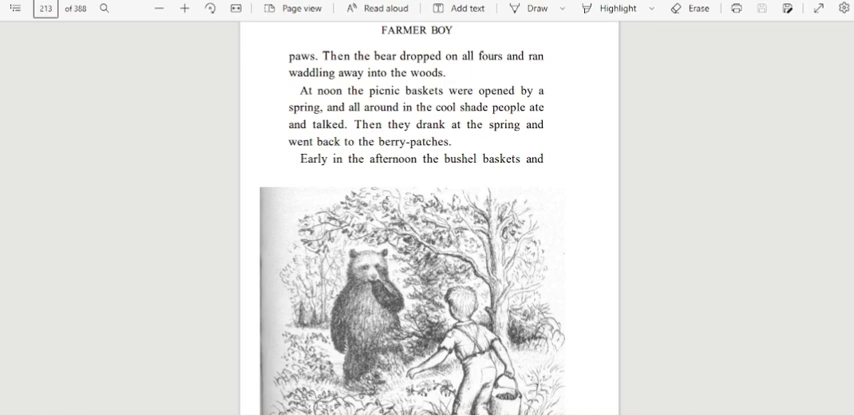
scroll("down", 3)
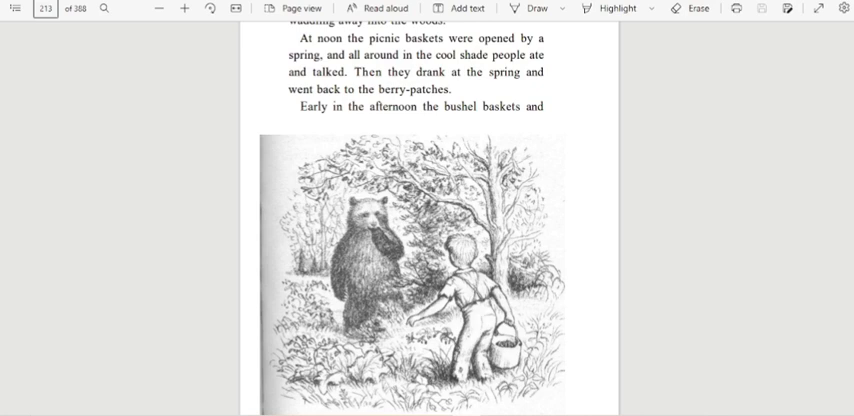
scroll("down", 3)
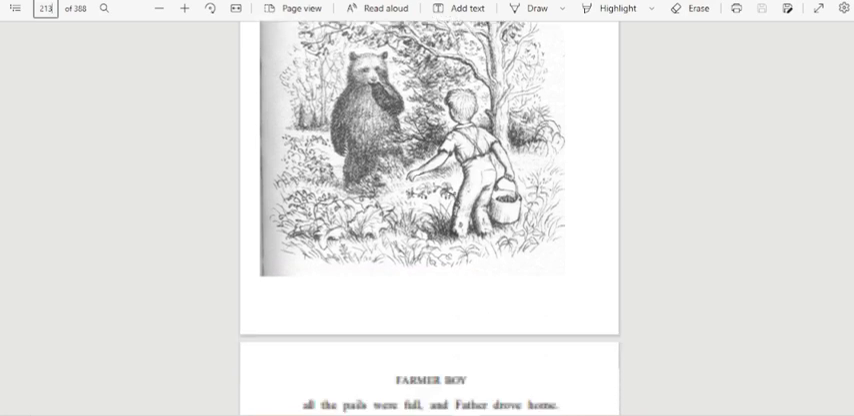
scroll("down", 3)
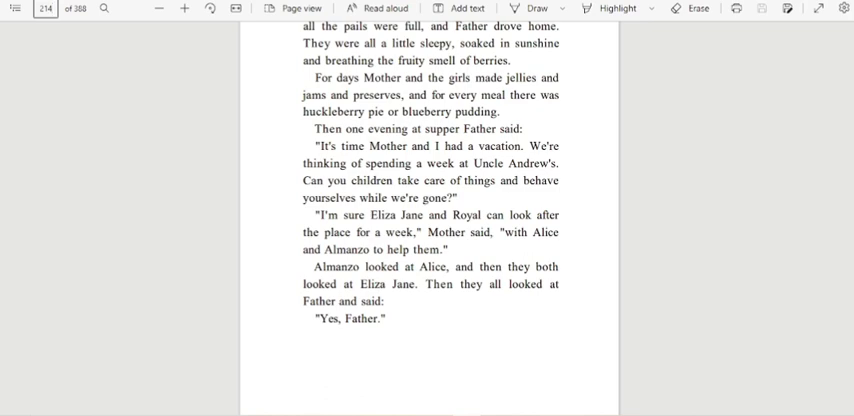
scroll("down", 3)
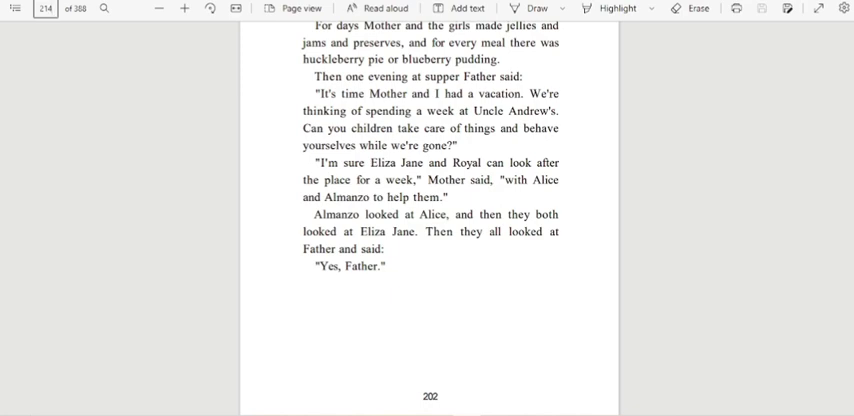
scroll("down", 3)
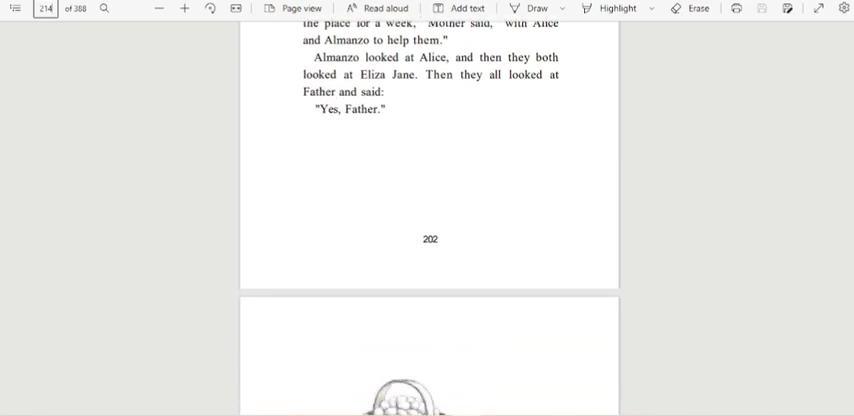
scroll("down", 3)
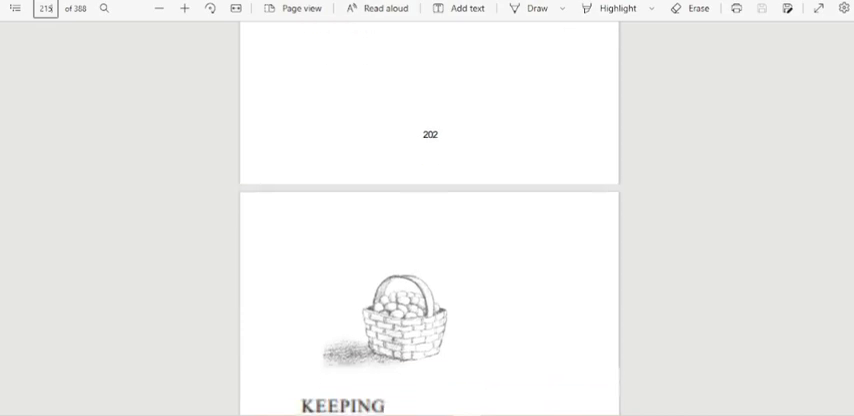